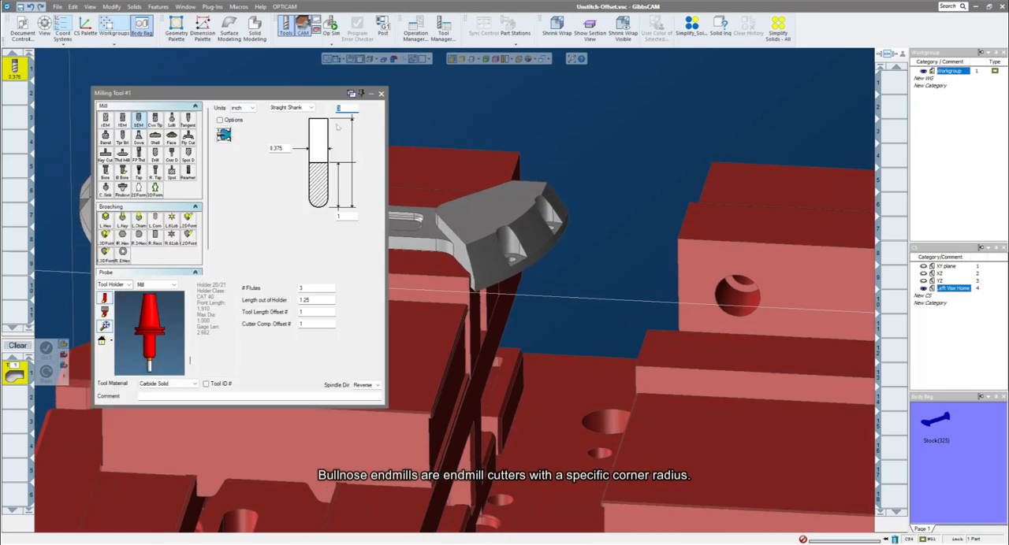
- Finish the 0.375 bullnose tool and add a Surfacing process using it
{"action": "left_click", "coordinate": [381, 93]}
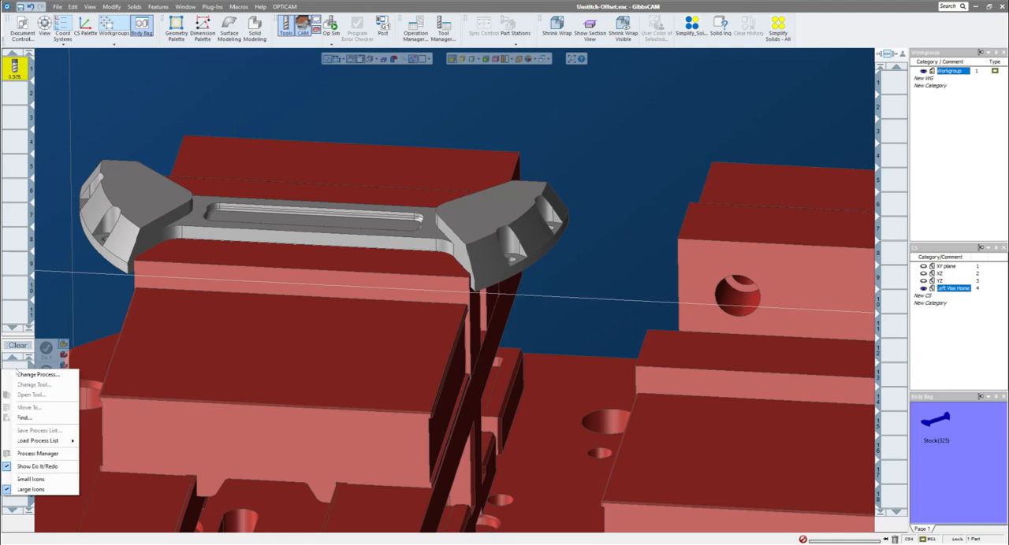
{"action": "left_click", "coordinate": [40, 377]}
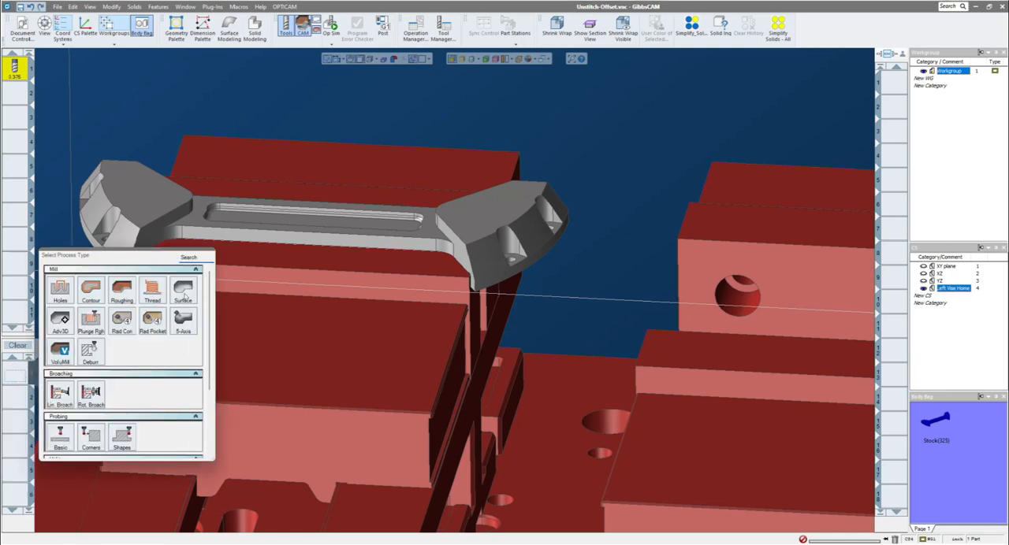
{"action": "left_click", "coordinate": [183, 291]}
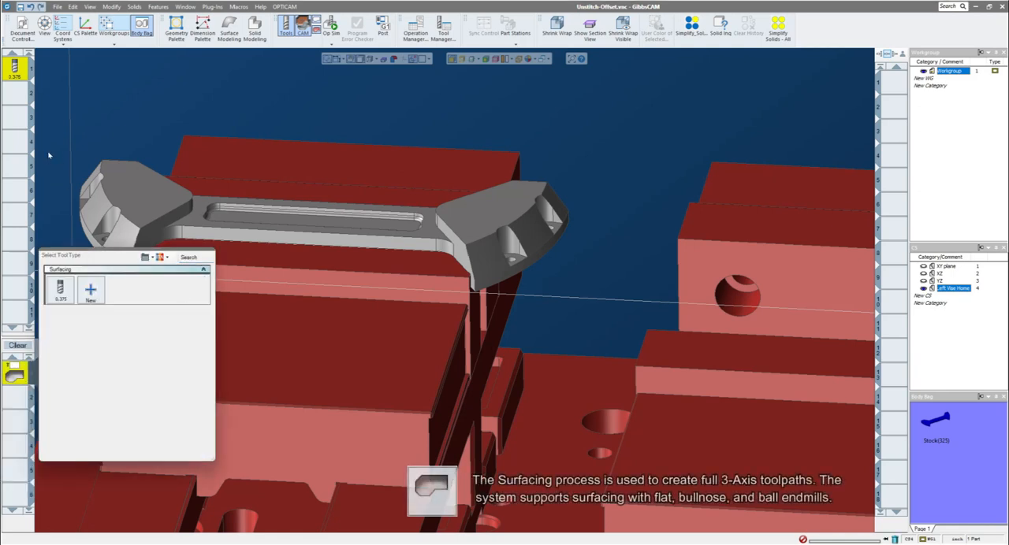
{"action": "left_click", "coordinate": [64, 291]}
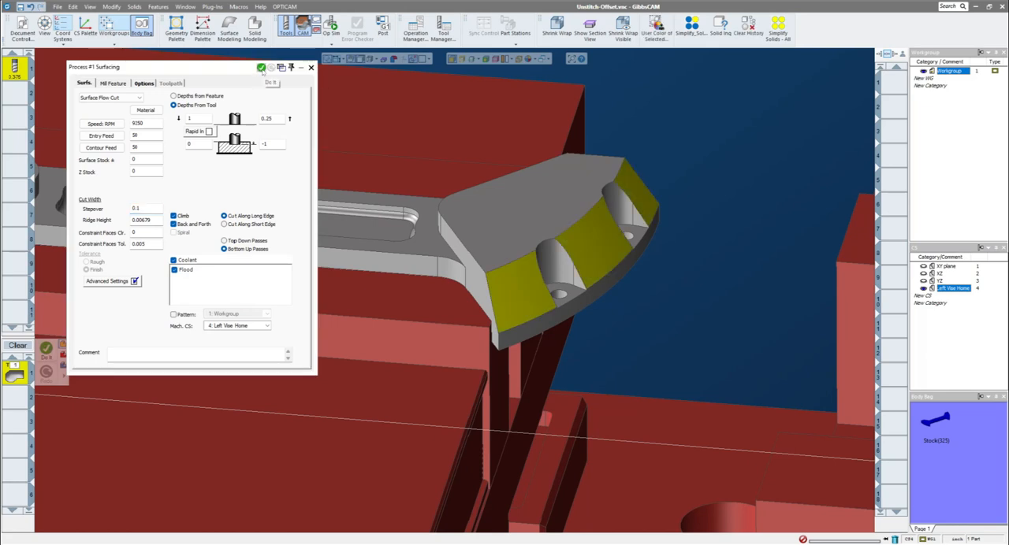
- Generate the surfacing toolpath on the end faces and play it through in Op Sim
{"action": "left_click", "coordinate": [259, 67]}
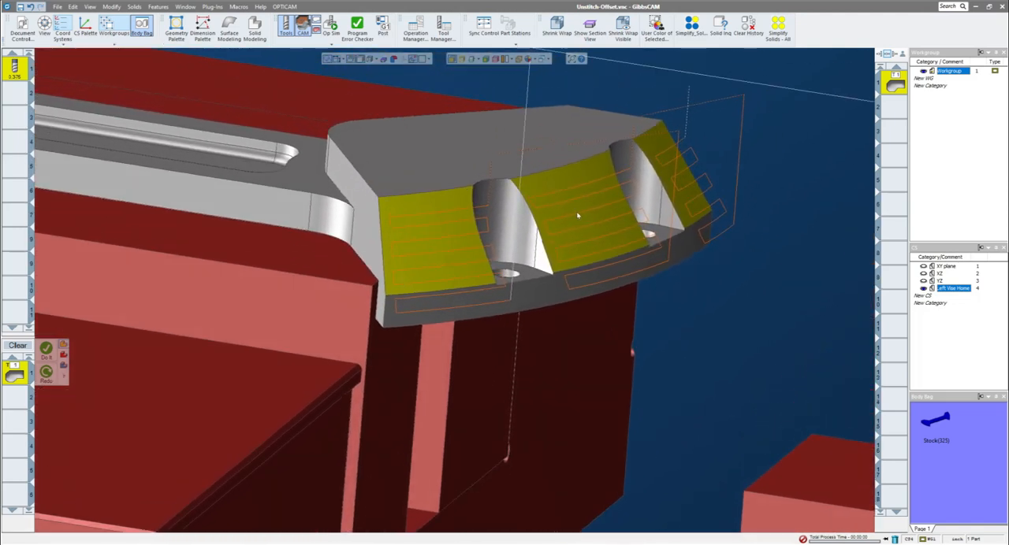
{"action": "left_click_drag", "start_coordinate": [577, 215], "coordinate": [467, 304]}
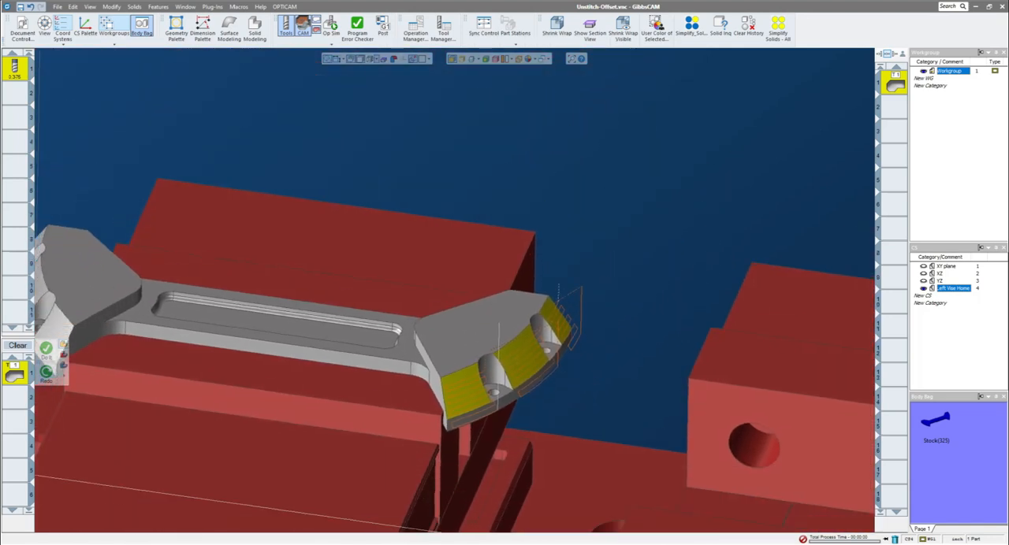
{"action": "left_click", "coordinate": [328, 26]}
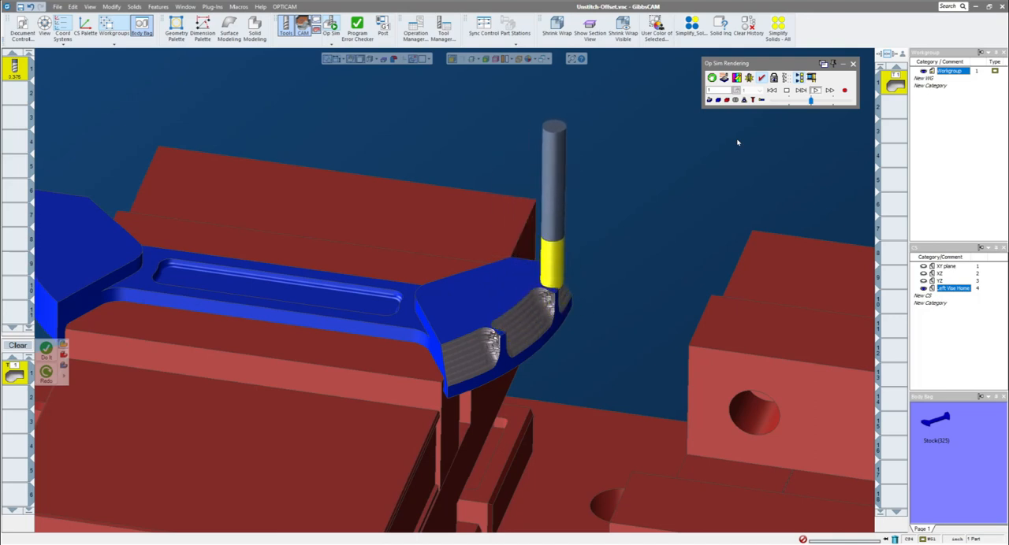
{"action": "left_click", "coordinate": [853, 63]}
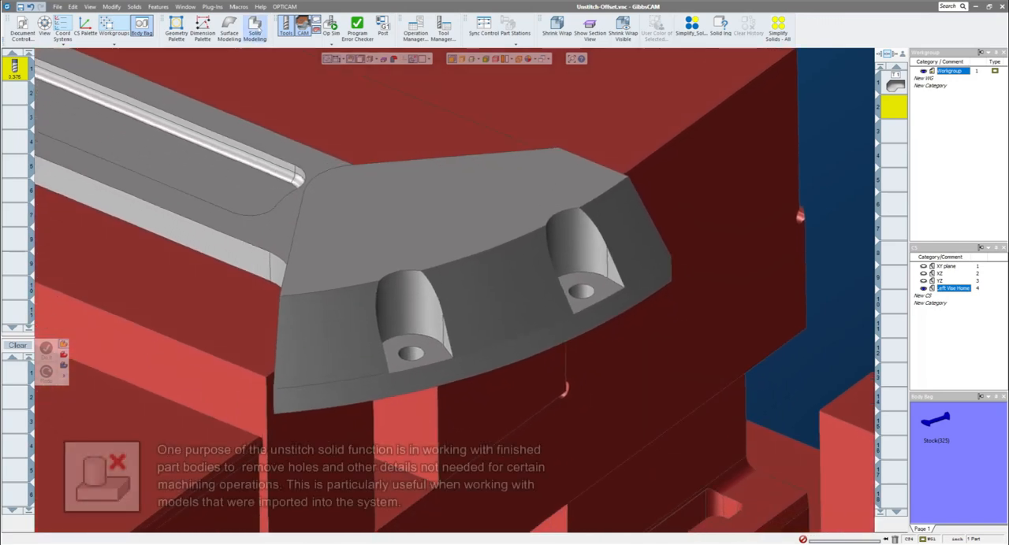
- Open the Solid Modeling palette and move it to the upper left
{"action": "left_click", "coordinate": [254, 29]}
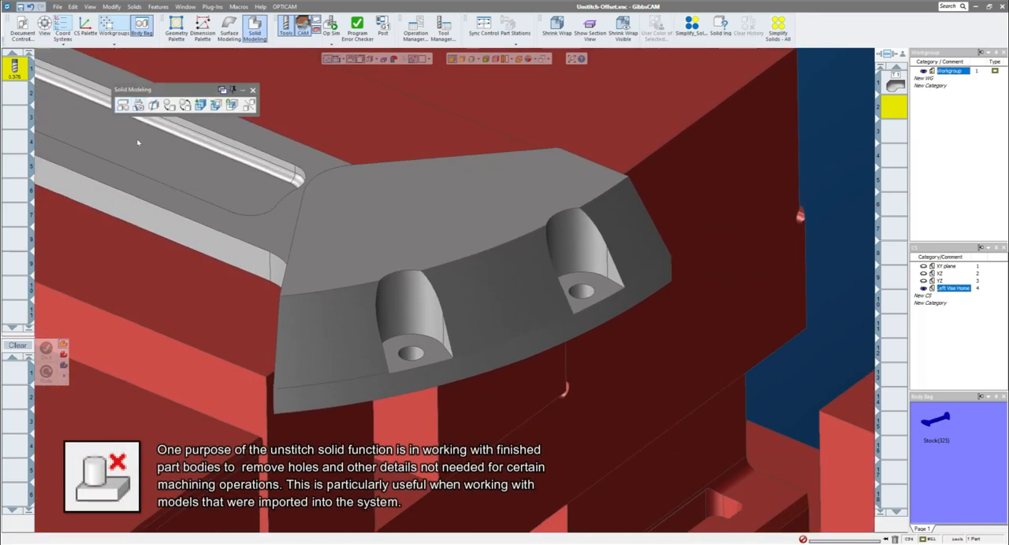
{"action": "mouse_move", "coordinate": [269, 105]}
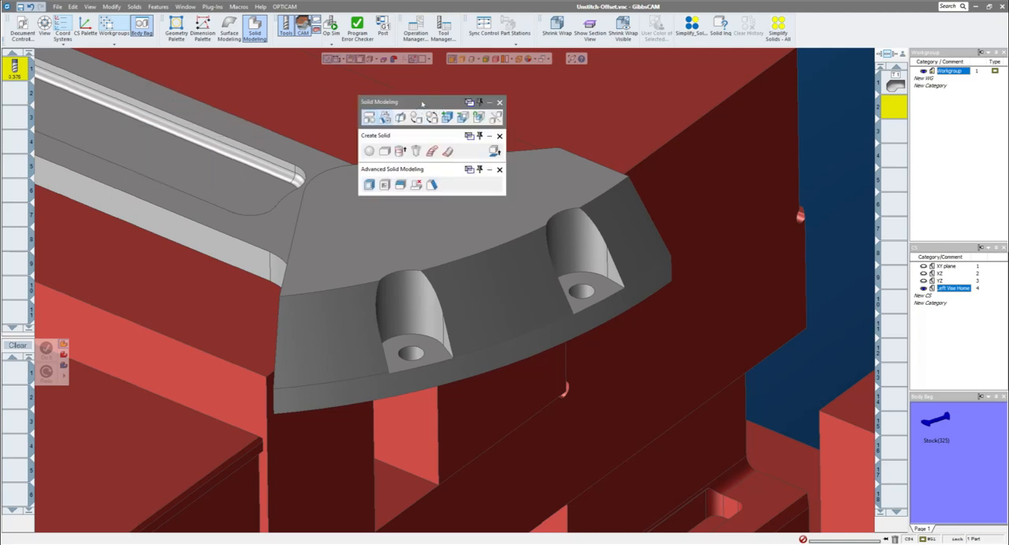
{"action": "left_click_drag", "start_coordinate": [421, 101], "coordinate": [185, 96]}
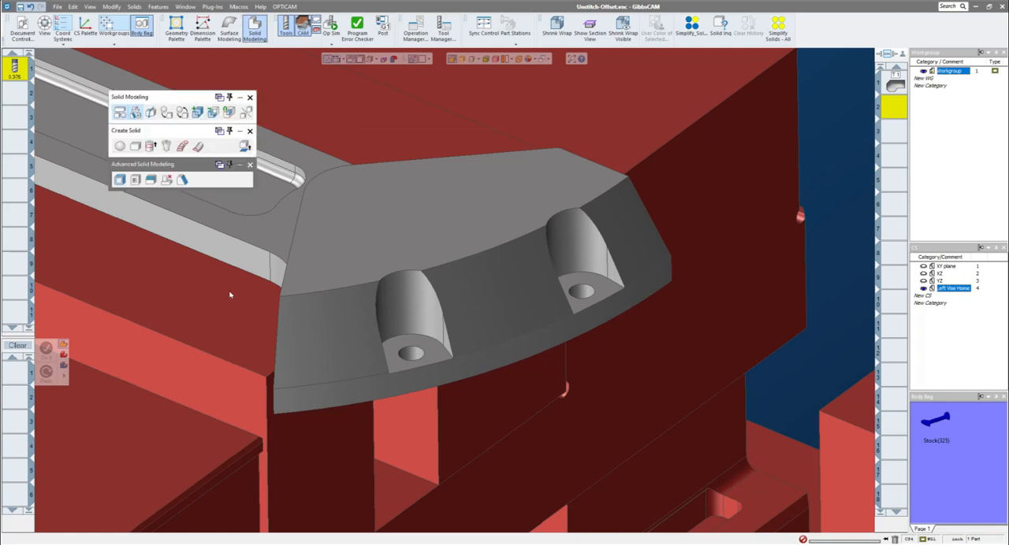
{"action": "mouse_move", "coordinate": [117, 206]}
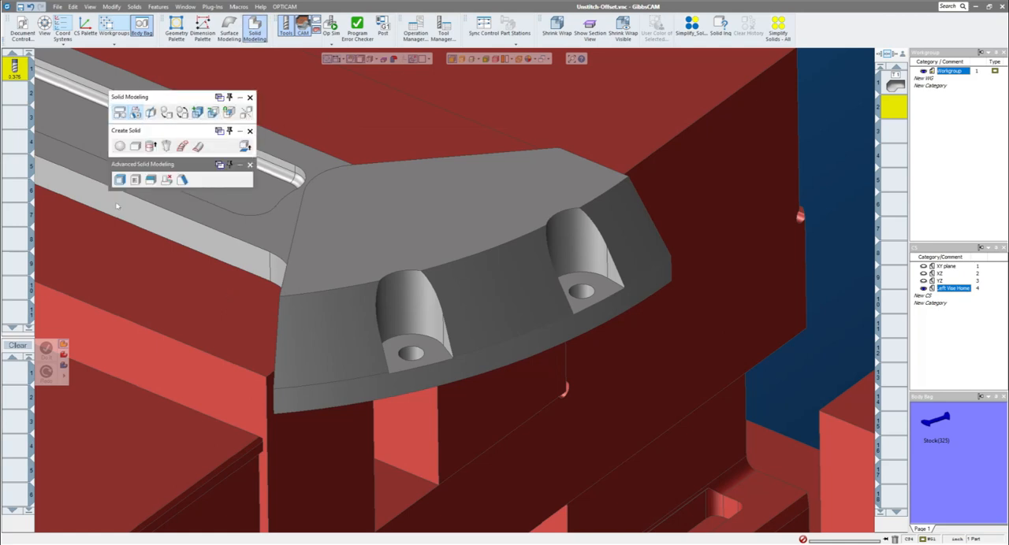
{"action": "mouse_move", "coordinate": [155, 196]}
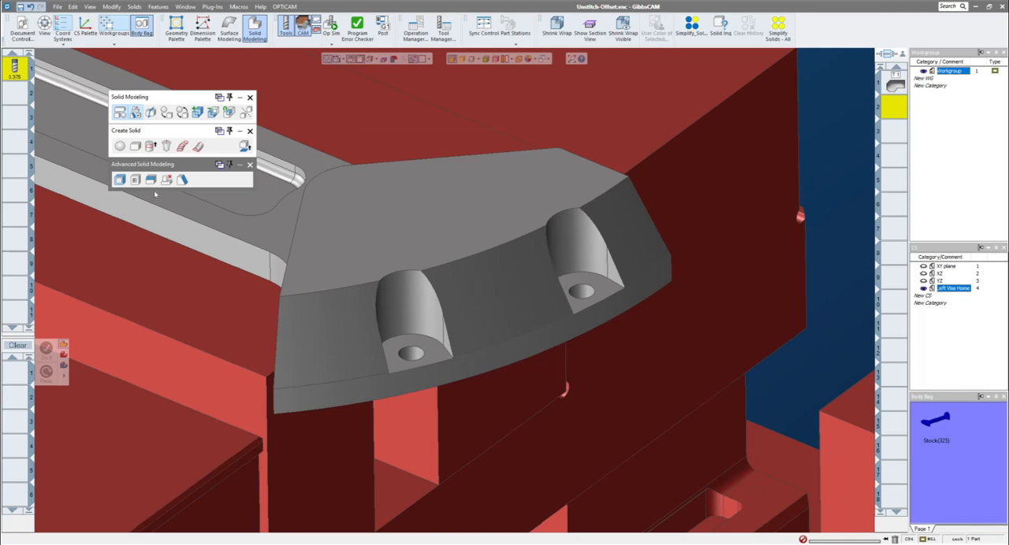
{"action": "mouse_move", "coordinate": [183, 181]}
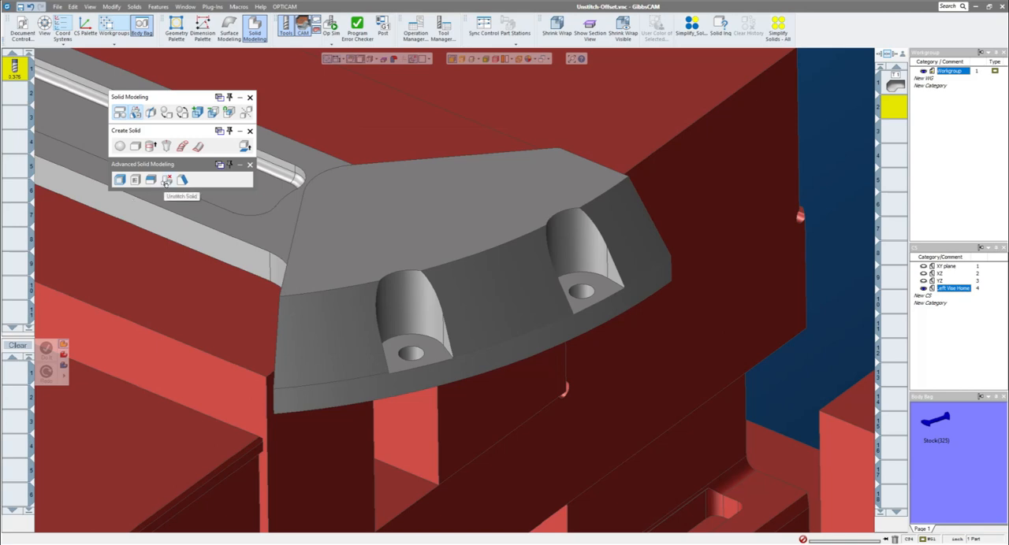
- Heal the slot and its small hole on the jaw end with Unstitch Solid, Heal Only
{"action": "left_click", "coordinate": [166, 180]}
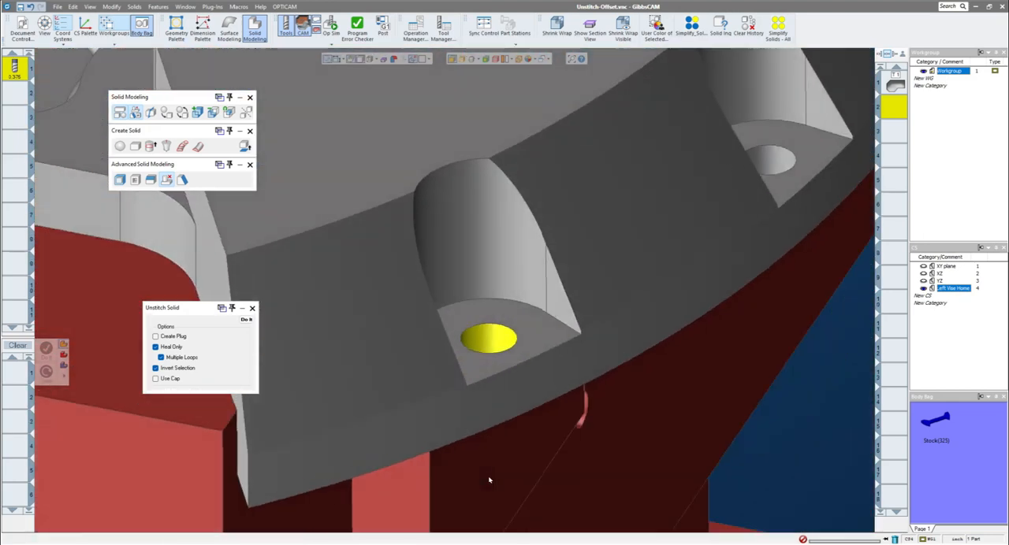
{"action": "left_click", "coordinate": [245, 320]}
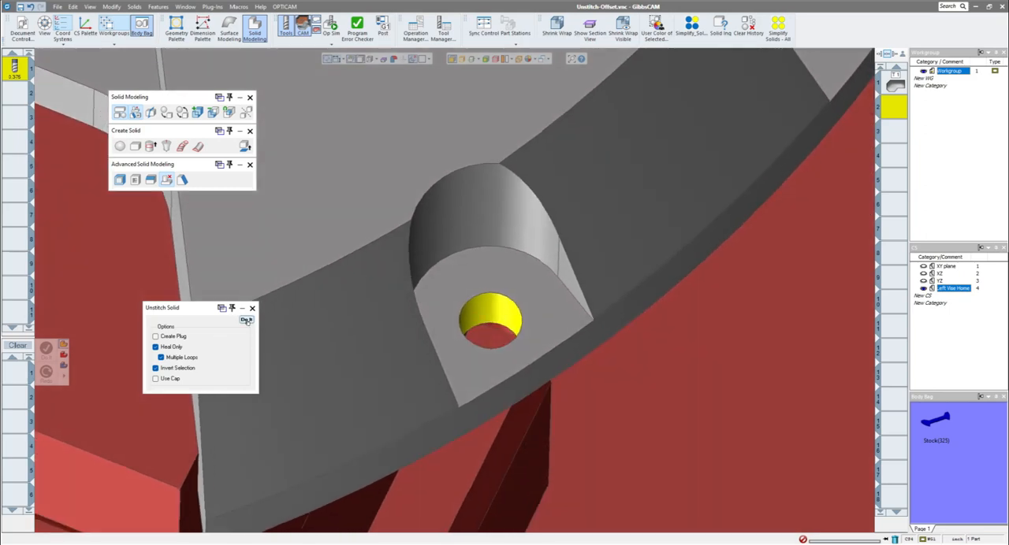
{"action": "left_click", "coordinate": [246, 319]}
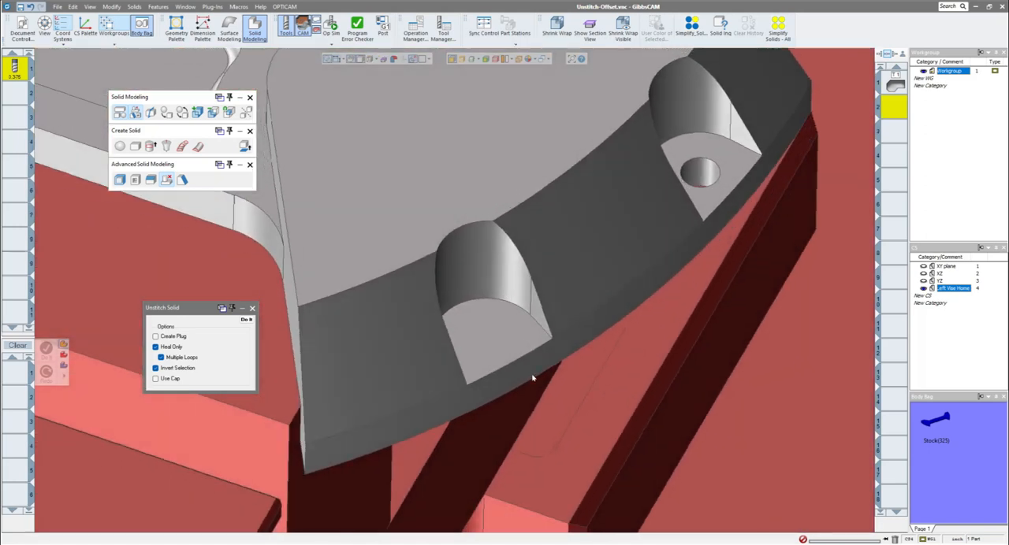
{"action": "left_click", "coordinate": [485, 283]}
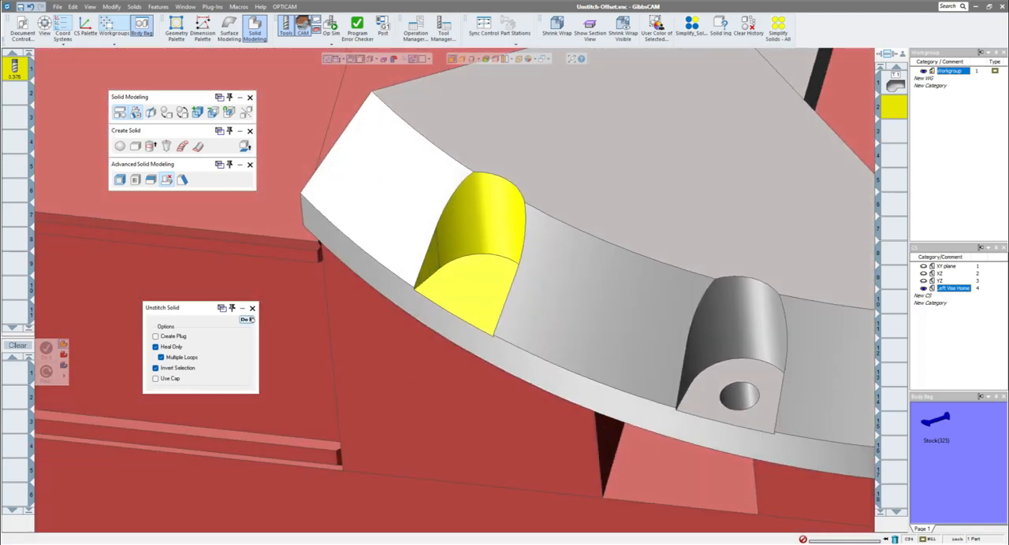
{"action": "left_click", "coordinate": [245, 320]}
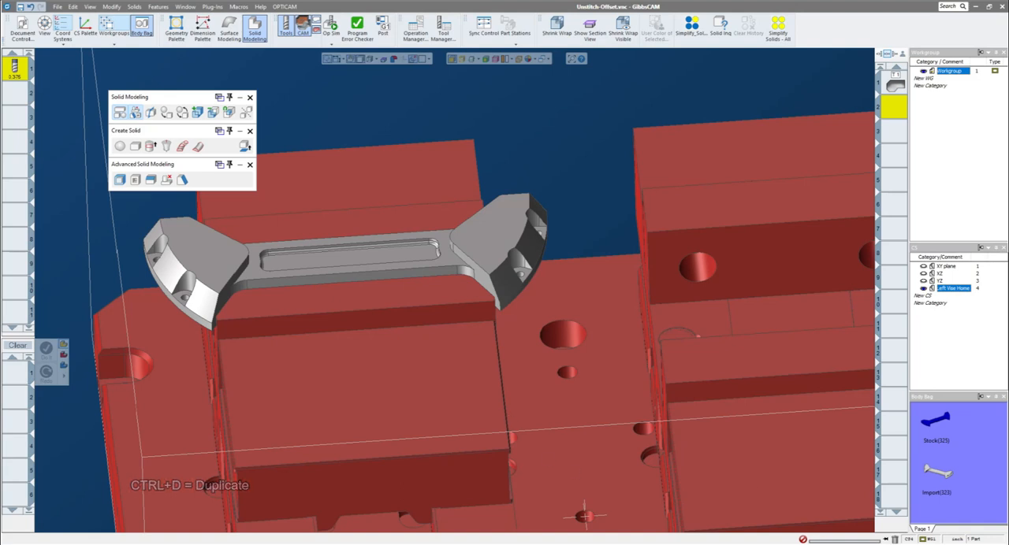
- Duplicate the wrench body into the Body Bag and rename it Original
{"action": "left_click", "coordinate": [938, 470]}
{"action": "type", "text": "Original"}
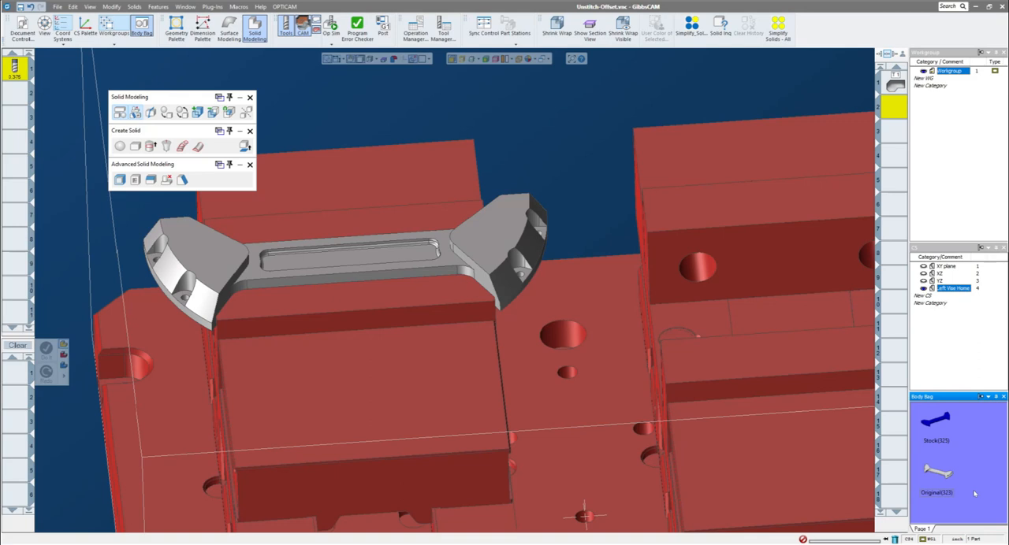
{"action": "left_click", "coordinate": [496, 228]}
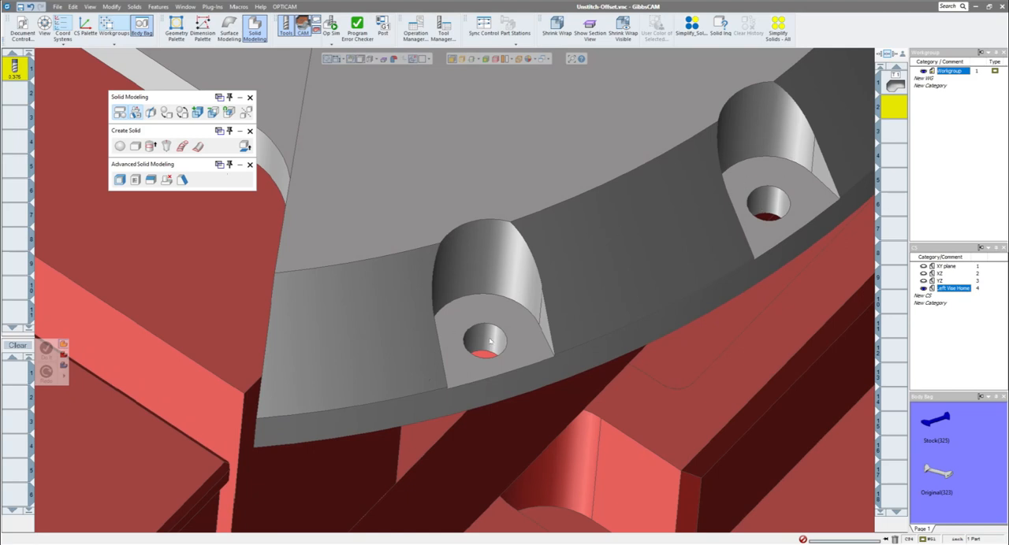
- Reopen Unstitch Solid and heal the jaw-end pocket and through-hole faces
{"action": "left_click", "coordinate": [485, 355]}
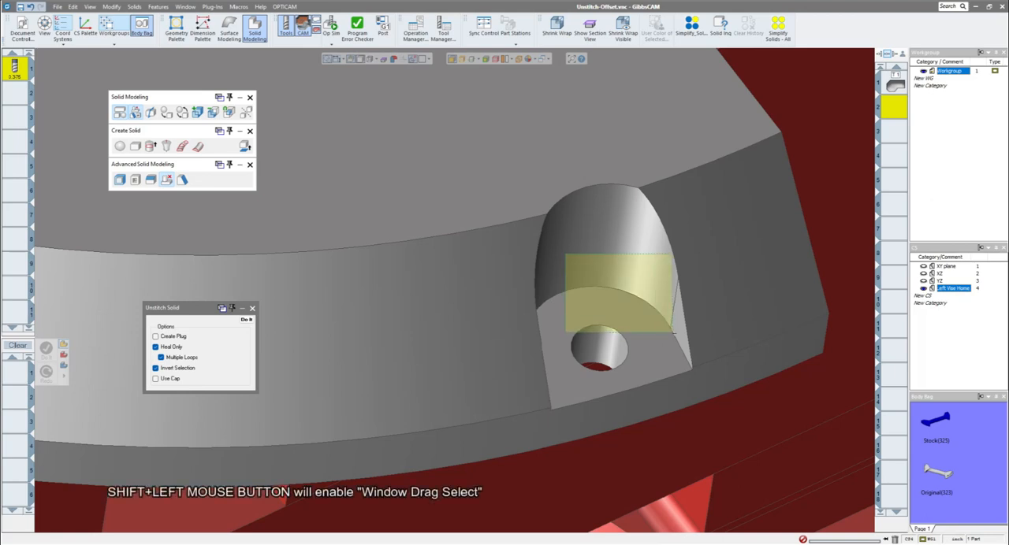
{"action": "left_click", "coordinate": [692, 274]}
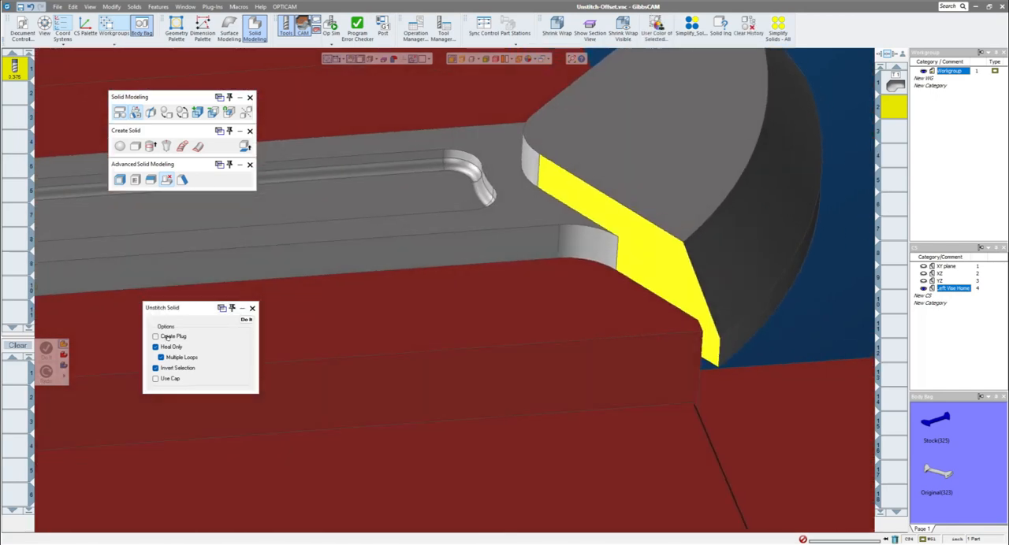
{"action": "left_click", "coordinate": [246, 319]}
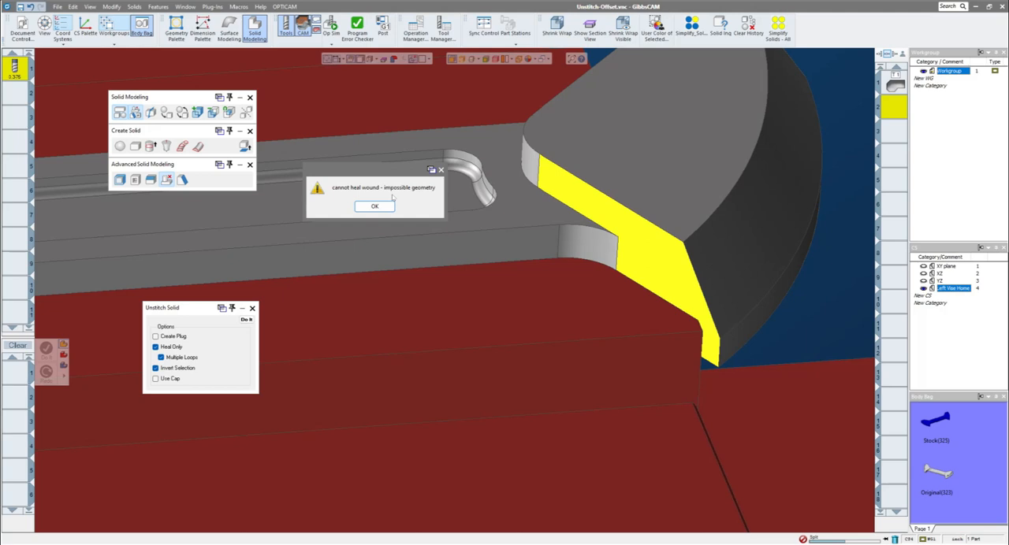
{"action": "mouse_move", "coordinate": [607, 248]}
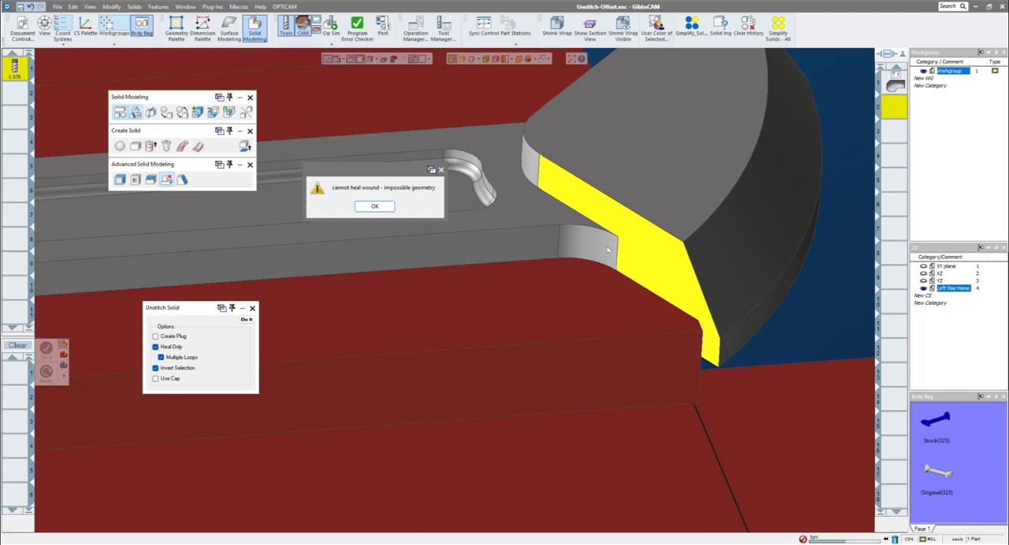
{"action": "mouse_move", "coordinate": [413, 243]}
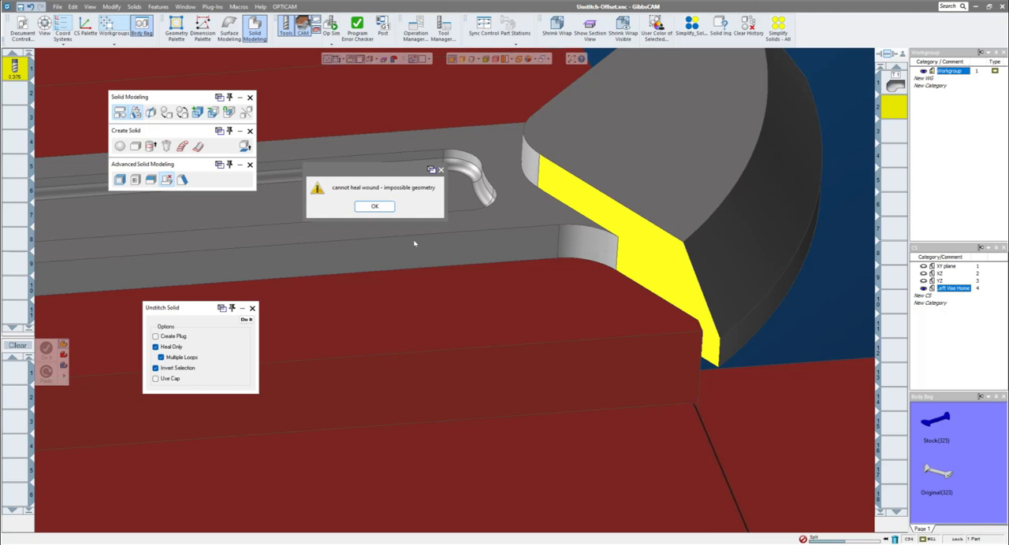
{"action": "left_click", "coordinate": [375, 205]}
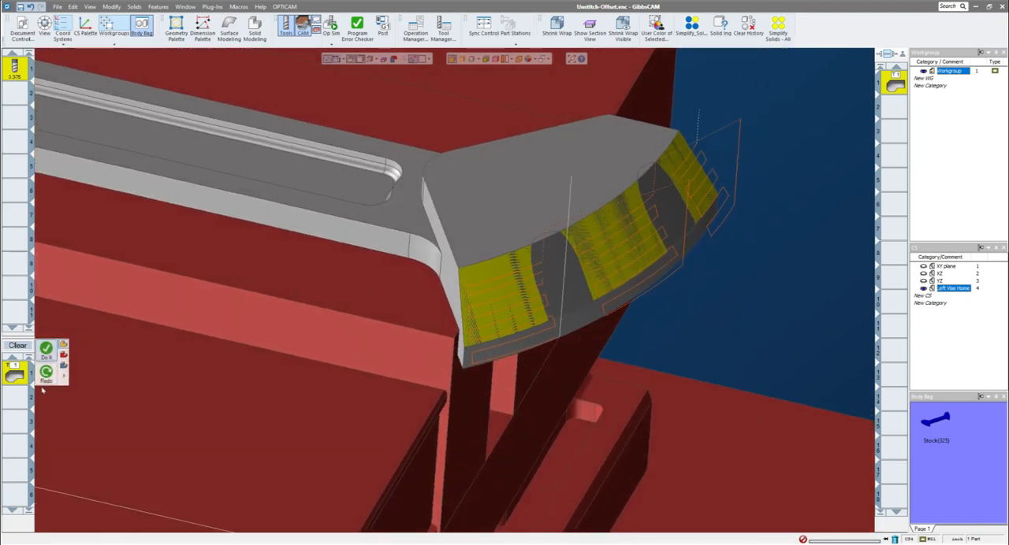
{"action": "mouse_move", "coordinate": [549, 267]}
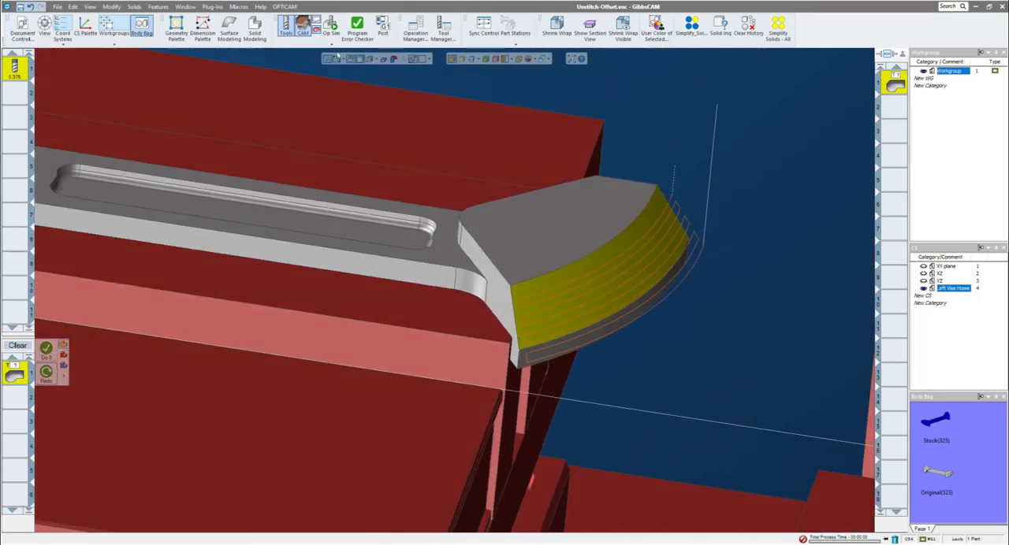
- Redo the surfacing operation on the healed jaw end
{"action": "left_click", "coordinate": [331, 26]}
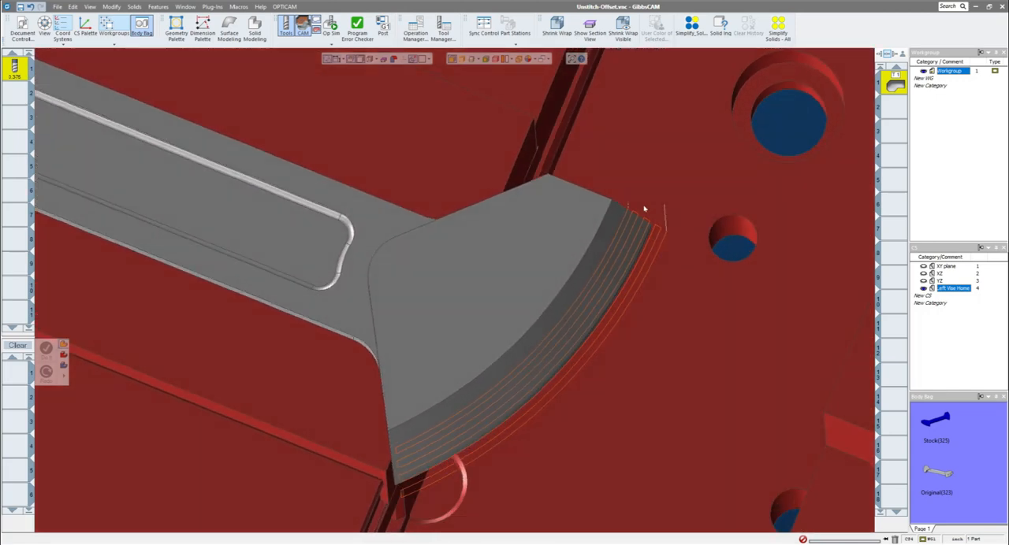
{"action": "left_click_drag", "start_coordinate": [644, 208], "coordinate": [670, 282]}
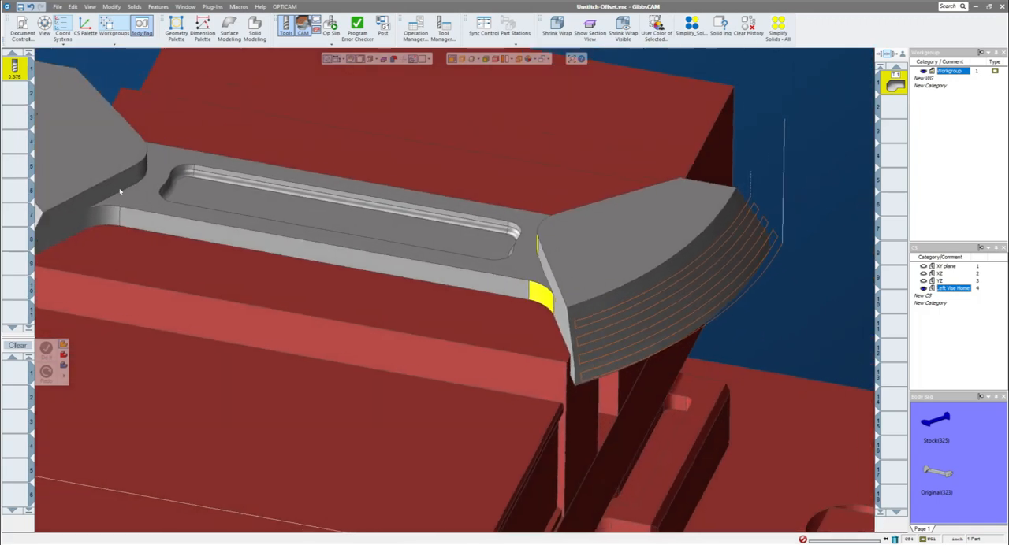
{"action": "left_click", "coordinate": [253, 29]}
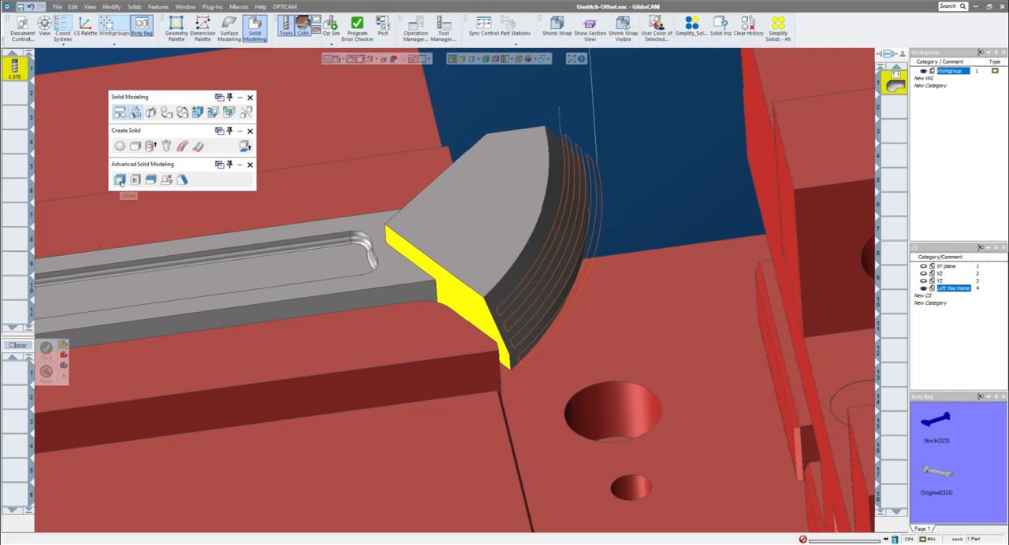
{"action": "mouse_move", "coordinate": [119, 180]}
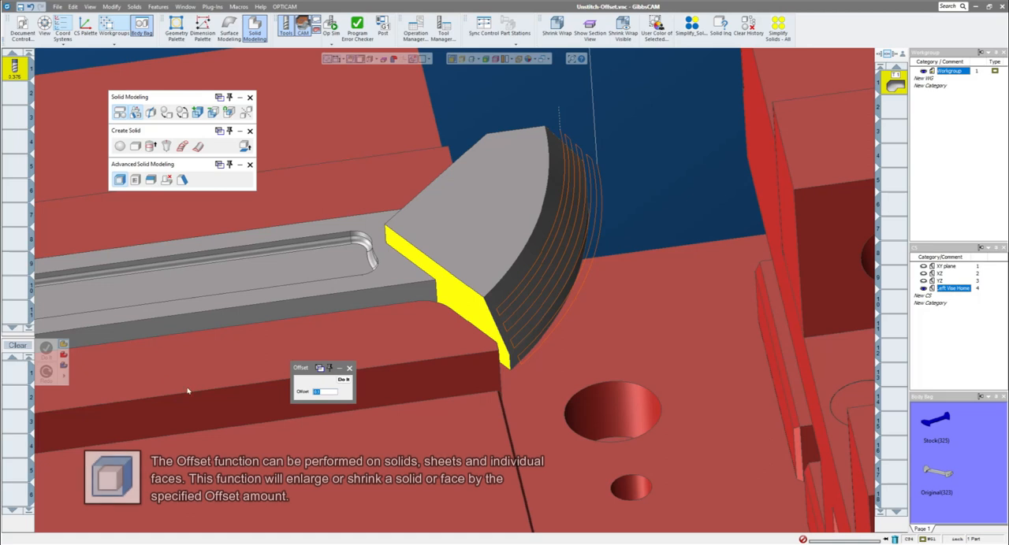
- Offset the selected jaw end faces outward by 0.2
{"action": "left_click_drag", "start_coordinate": [302, 368], "coordinate": [203, 329]}
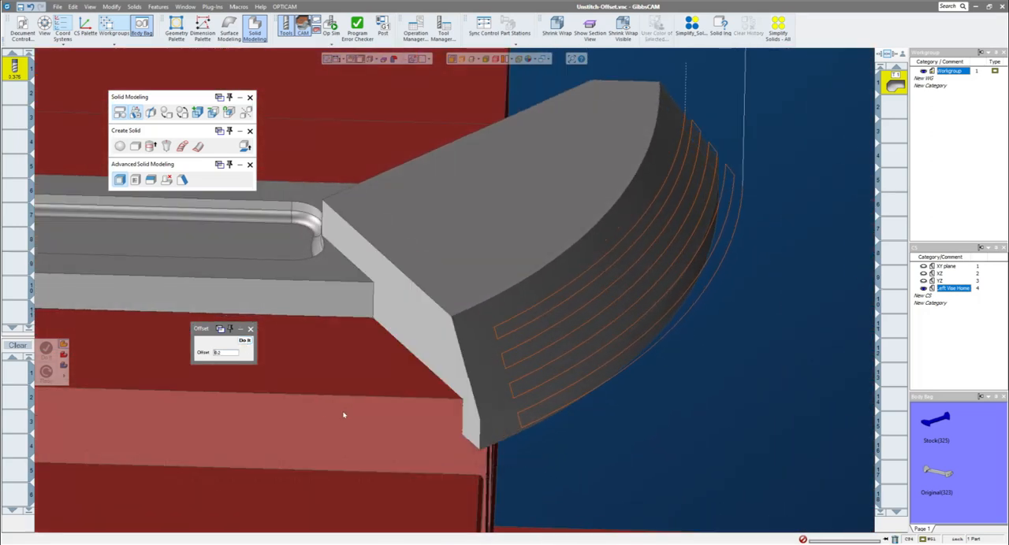
{"action": "left_click_drag", "start_coordinate": [343, 416], "coordinate": [617, 406]}
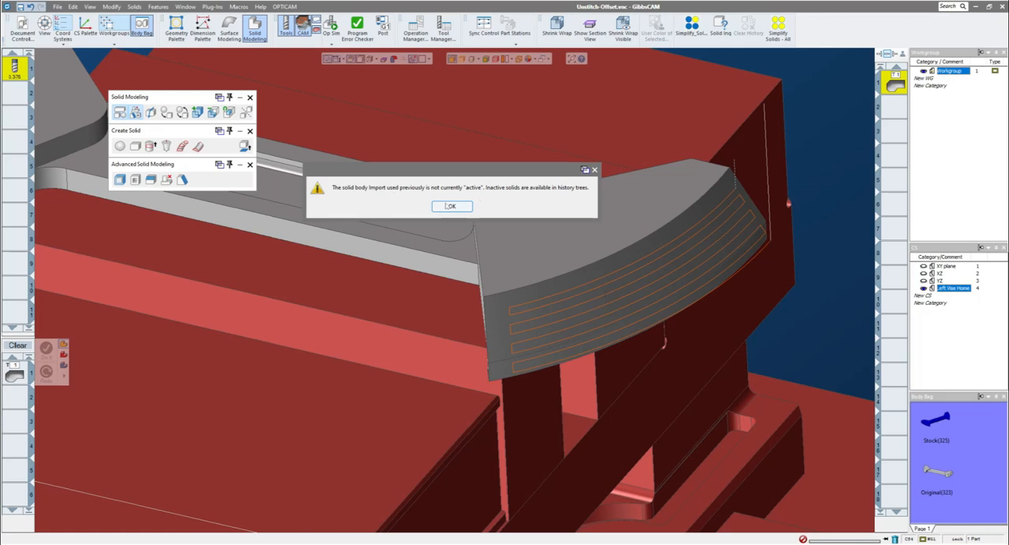
- Dismiss the inactive Import body warning after redoing the surfacing toolpath
{"action": "left_click", "coordinate": [451, 205]}
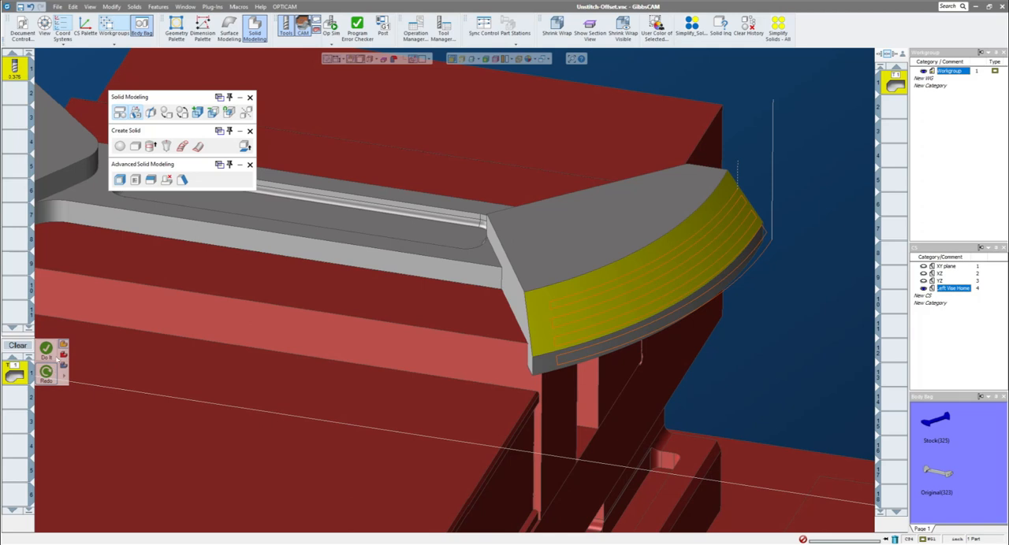